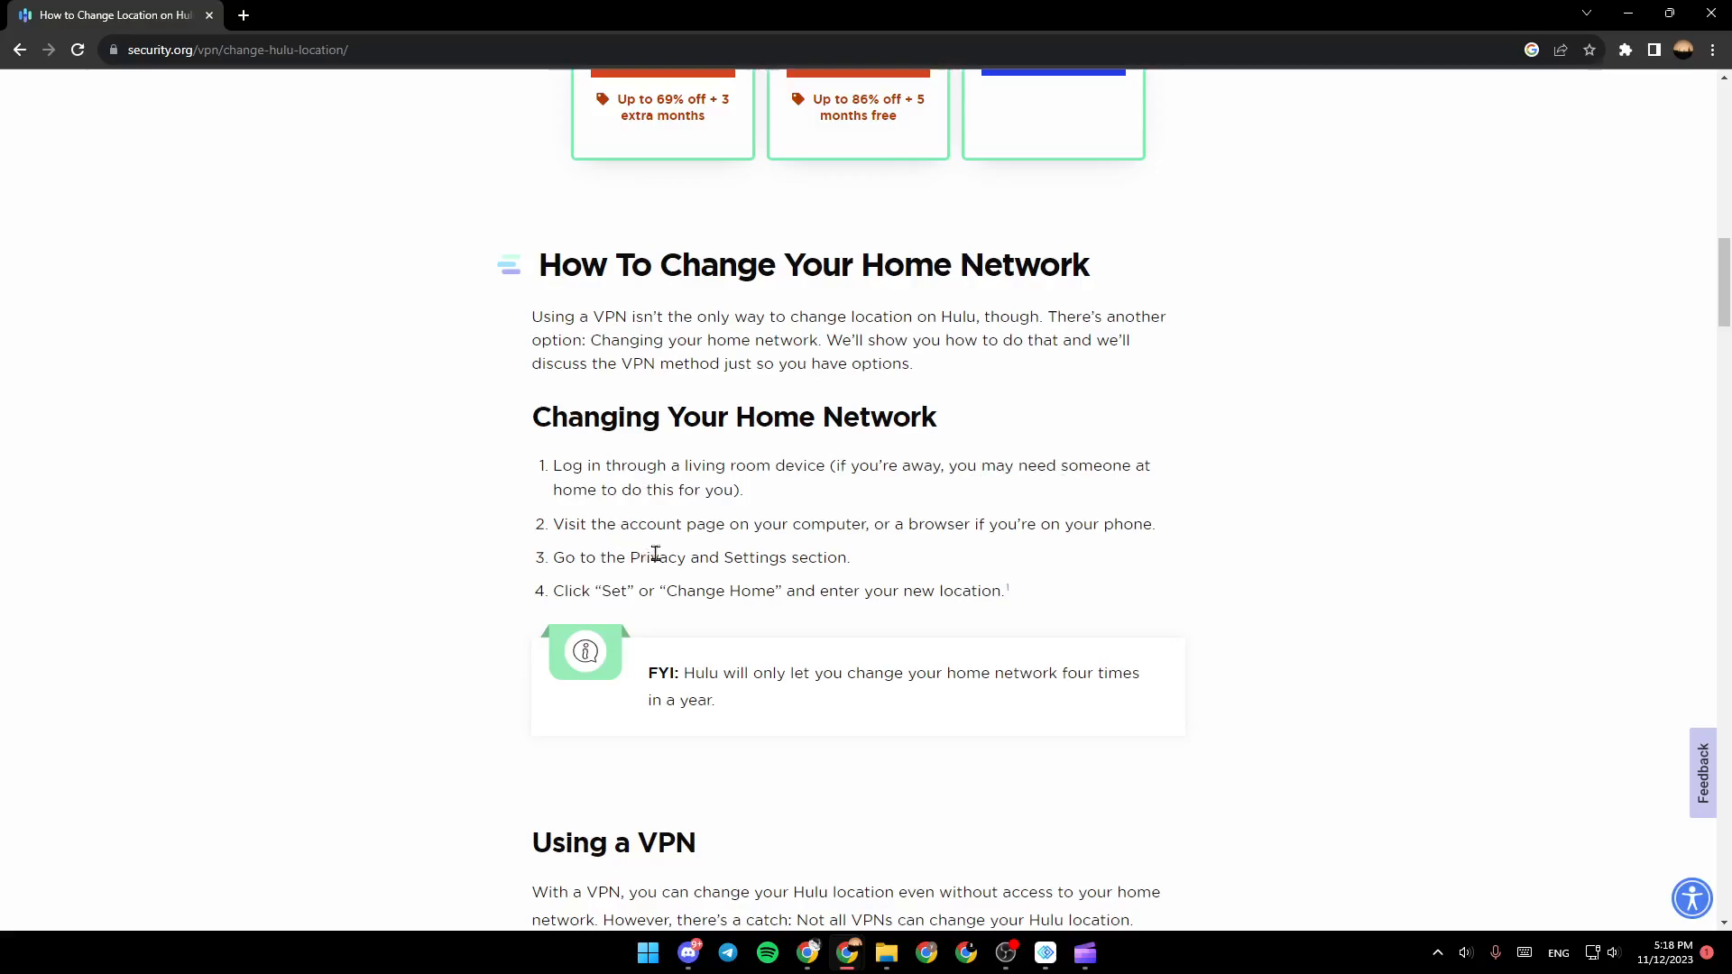
mouse_move(627, 617)
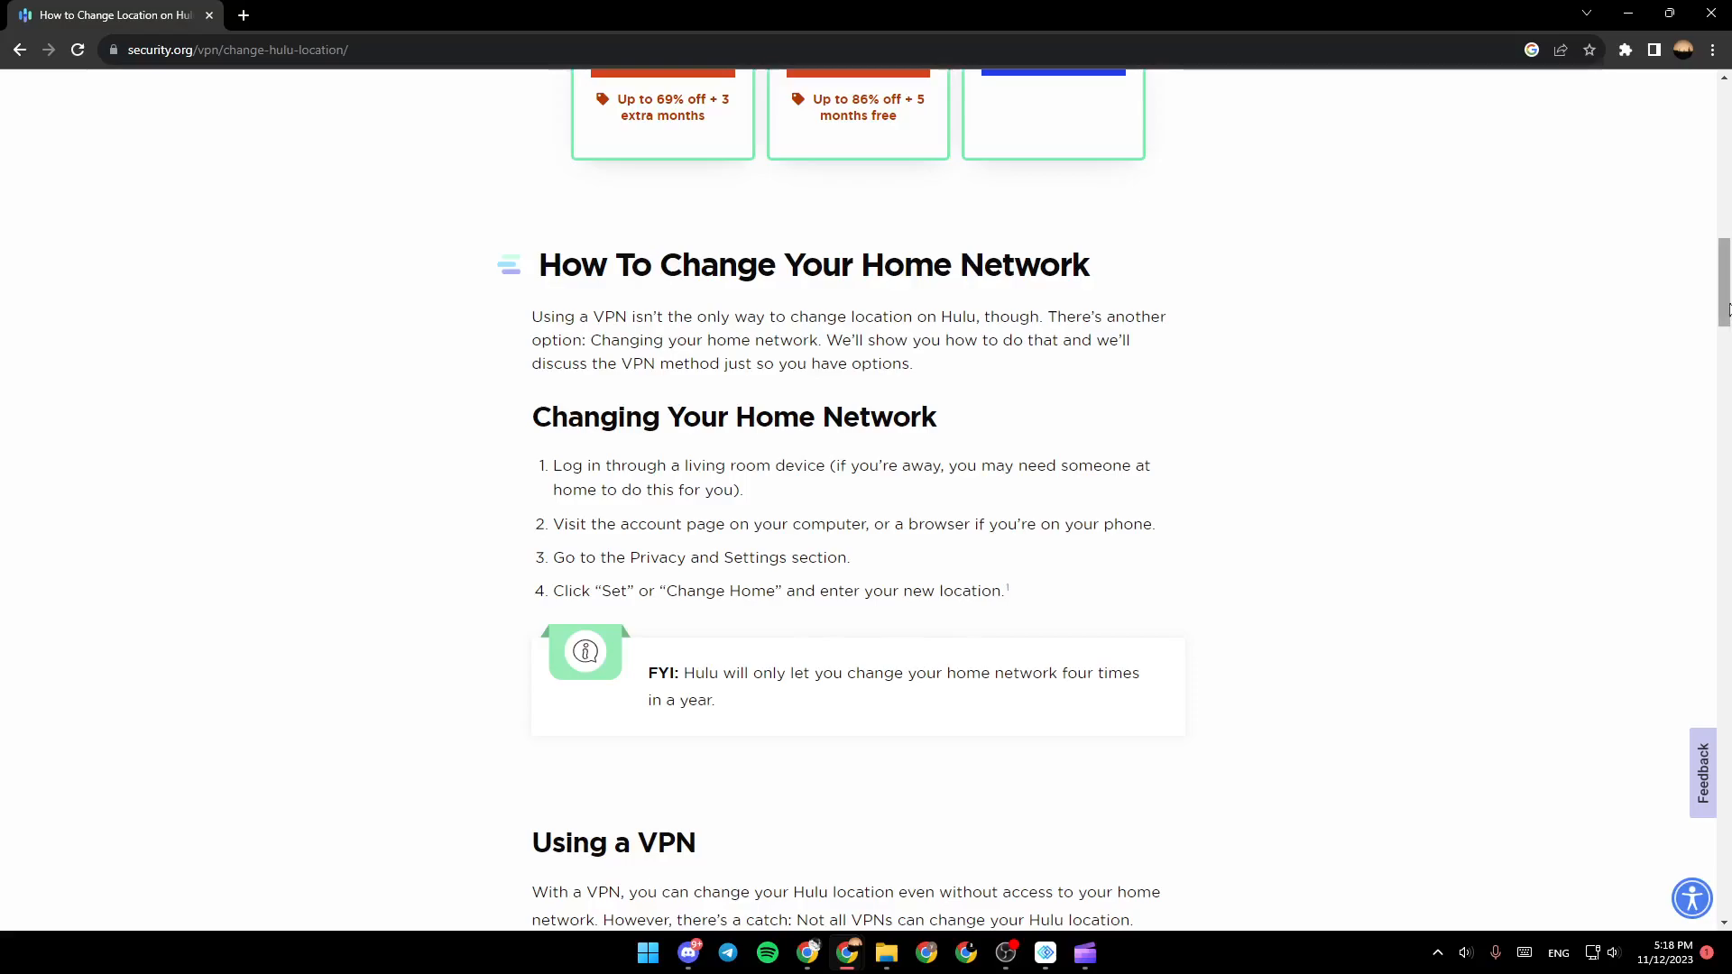
scroll("down", 3)
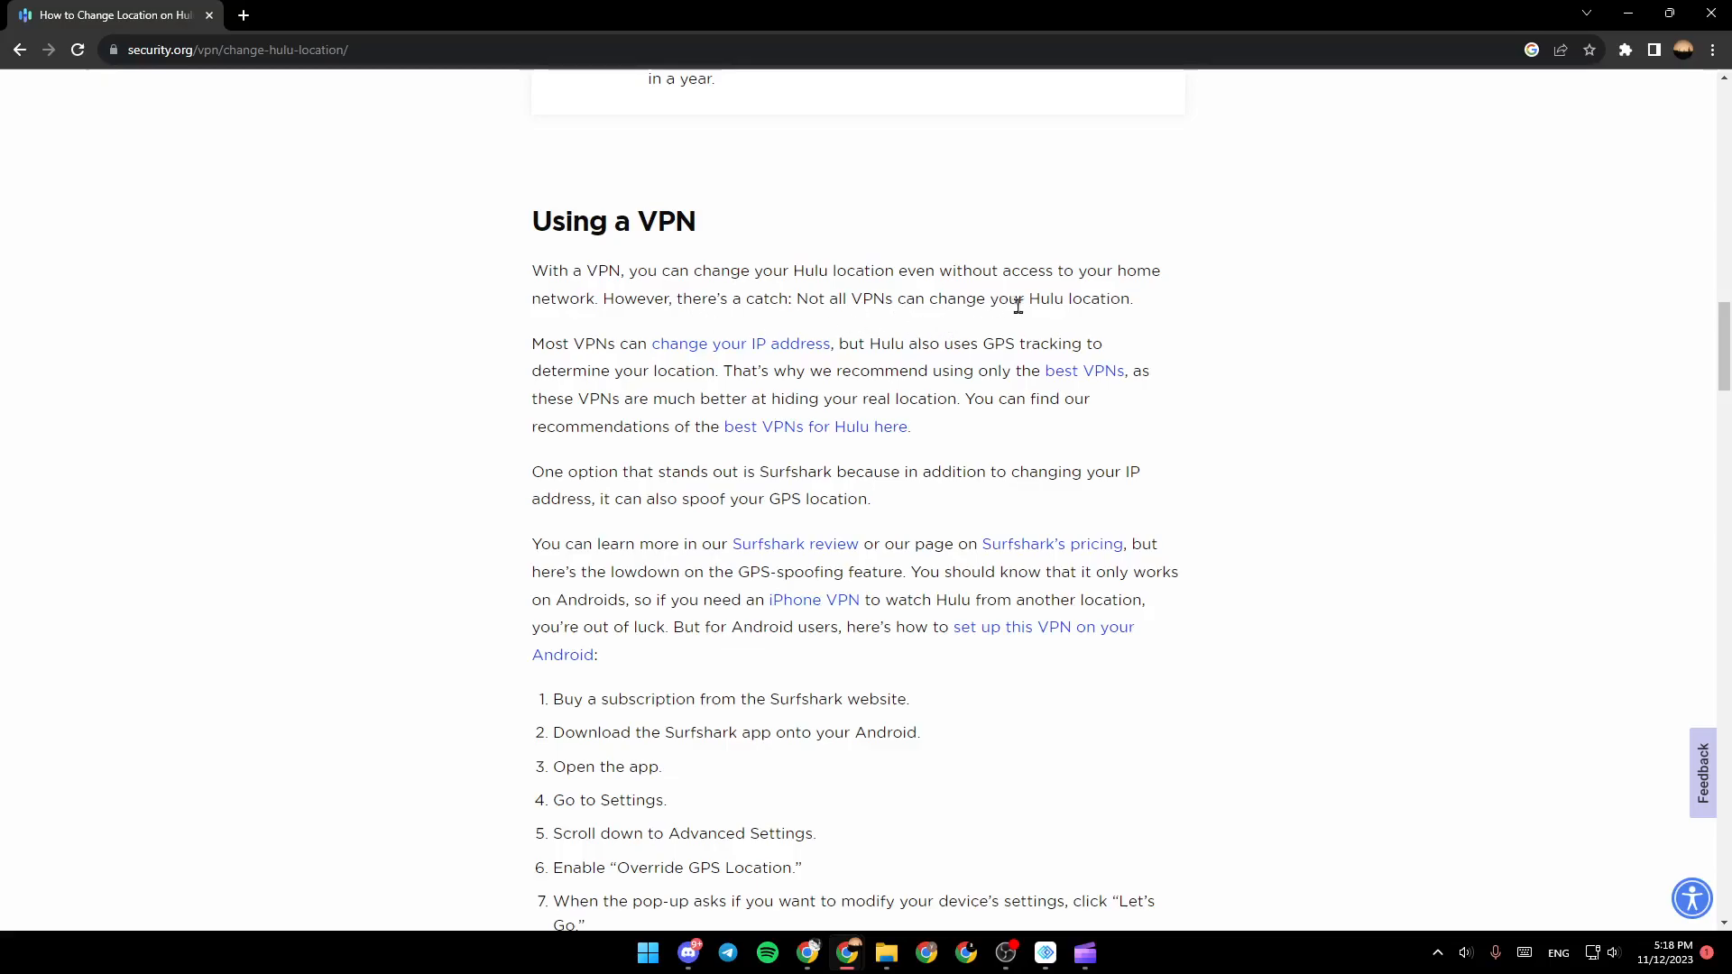
scroll("down", 3)
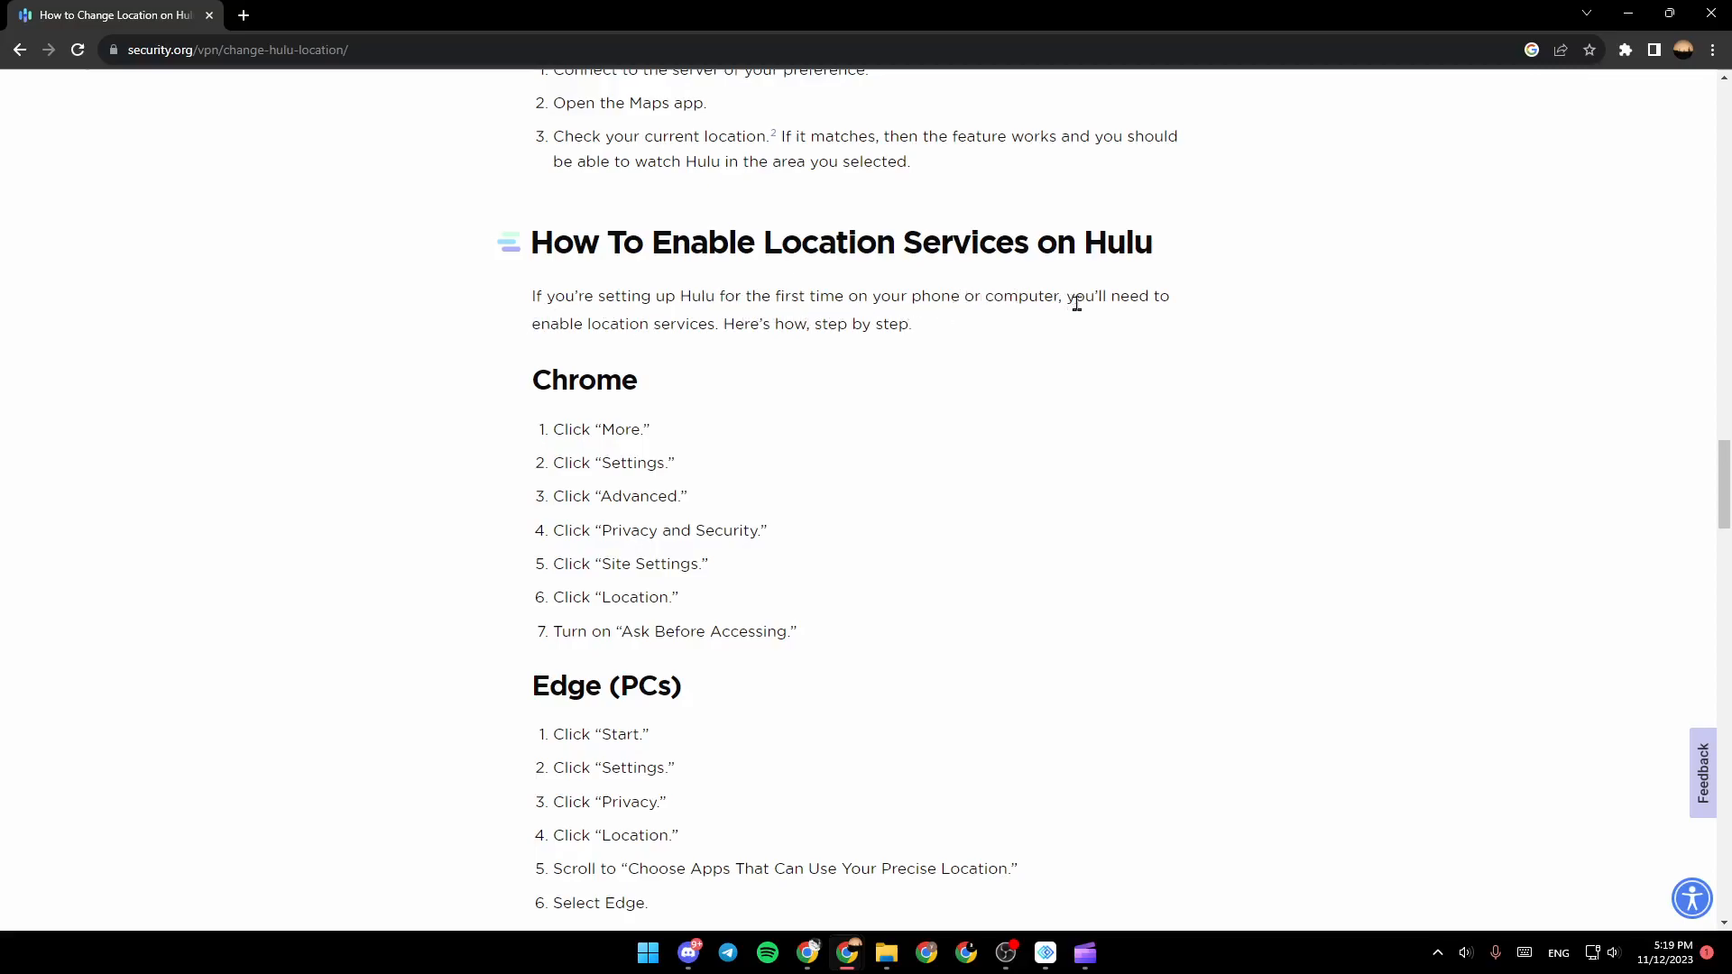